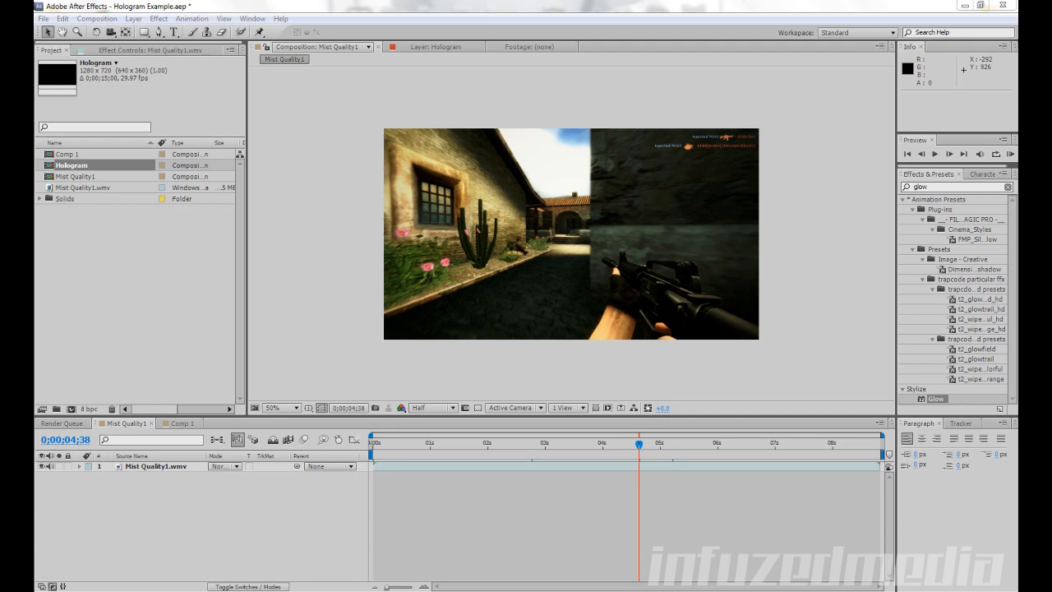
{"action": "mouse_move", "coordinate": [552, 10]}
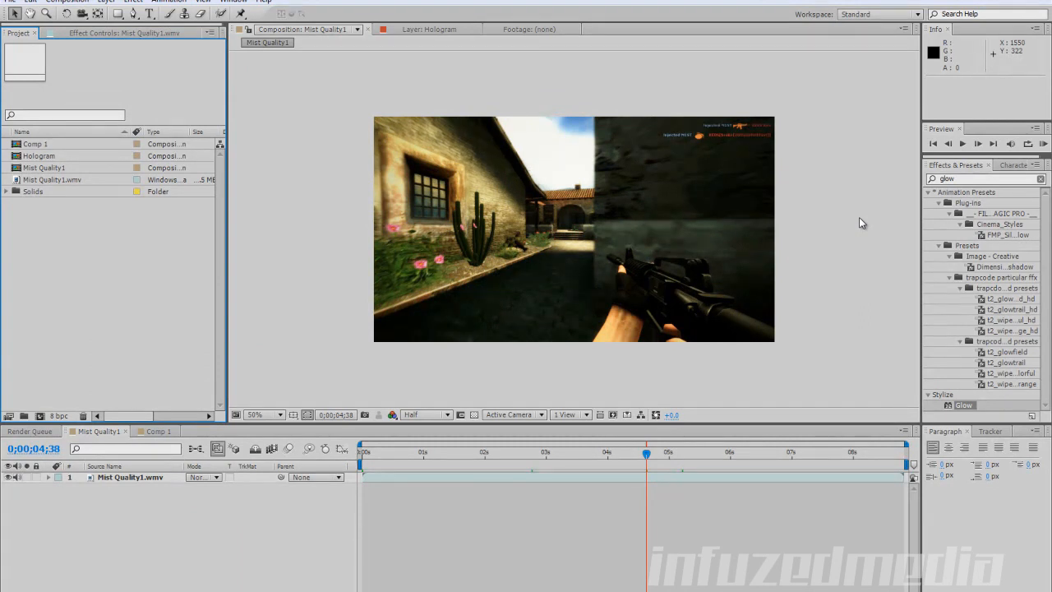
{"action": "mouse_move", "coordinate": [516, 266]}
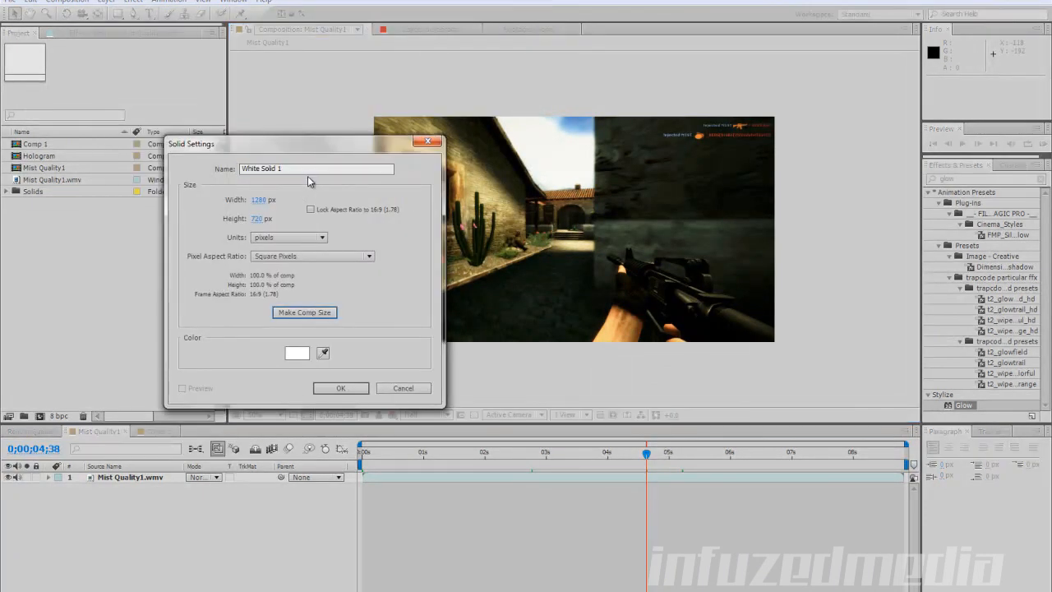
Name the new comp-size white solid Hologram and create it above the game footage.
{"action": "type", "text": "Hol"}
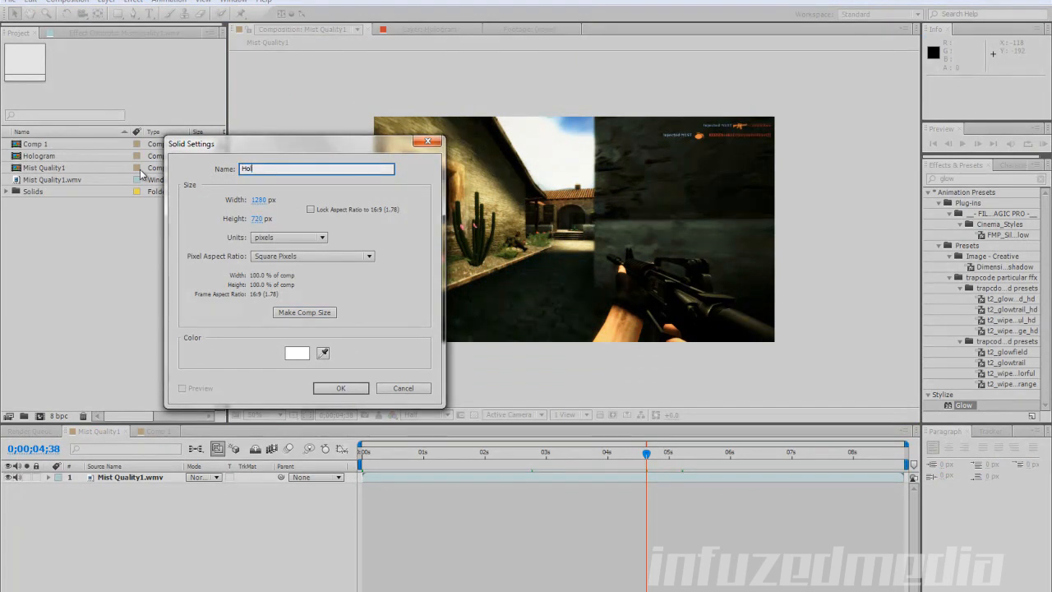
{"action": "left_click", "coordinate": [340, 388]}
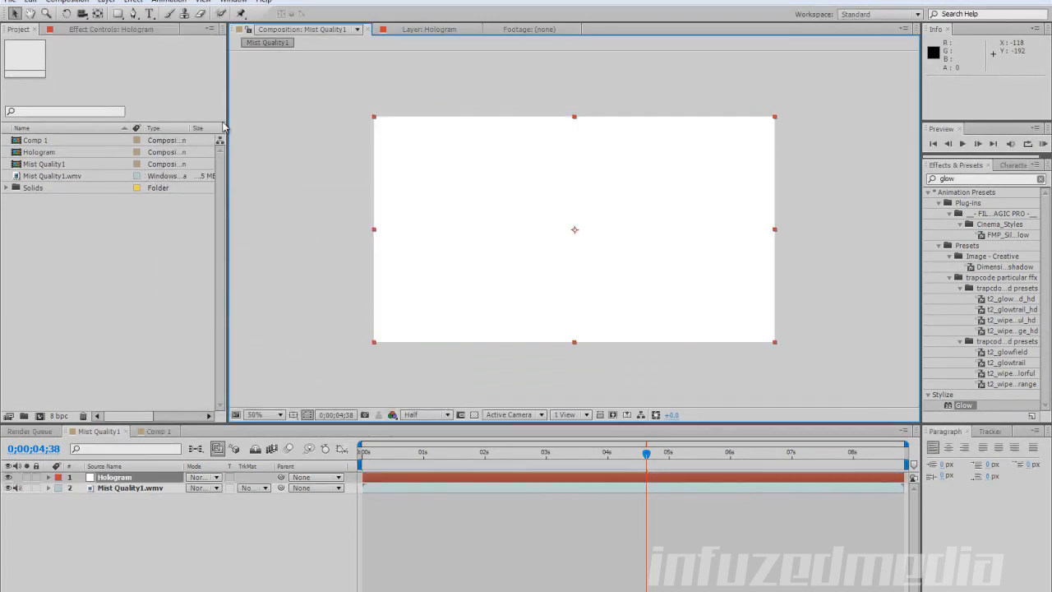
Scale the Hologram solid down, round-mask it, duplicate it and lower both copies' Opacity.
{"action": "left_click", "coordinate": [118, 13]}
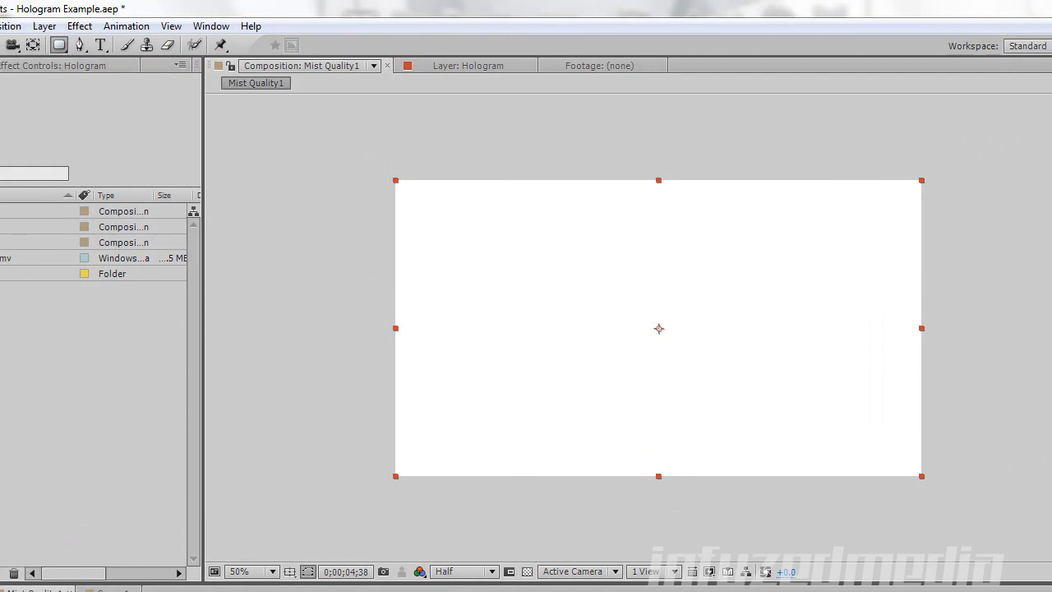
{"action": "left_click", "coordinate": [59, 46]}
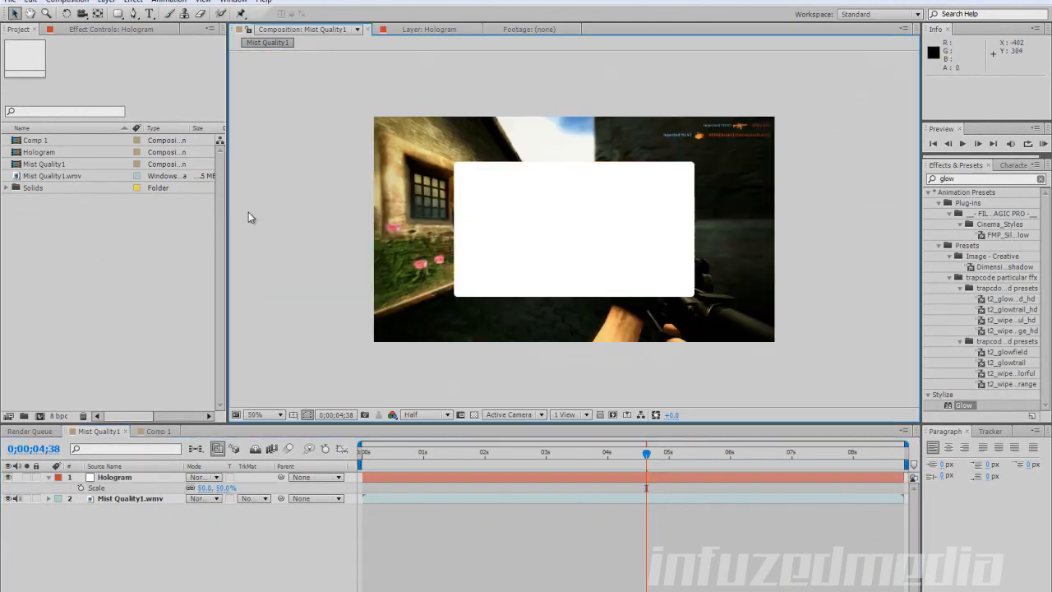
{"action": "left_click", "coordinate": [115, 477]}
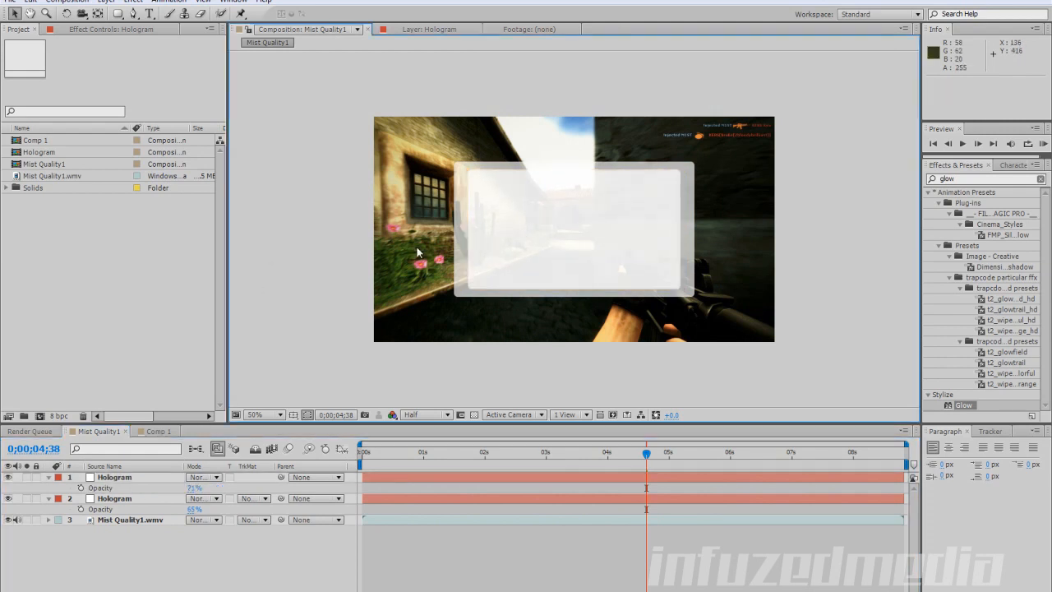
{"action": "left_click", "coordinate": [115, 498]}
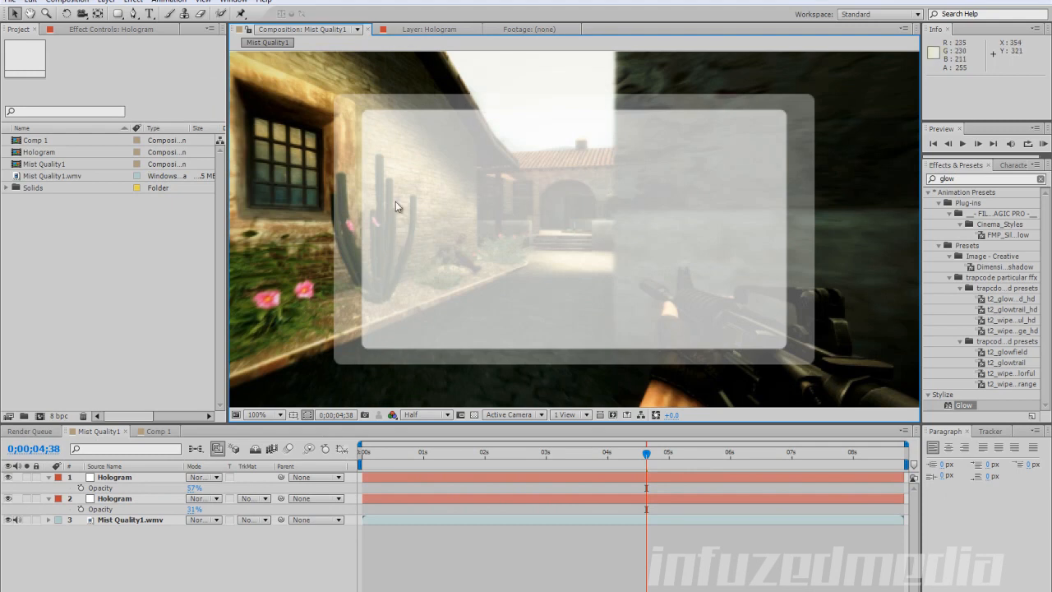
Add the INFUZEDMEDIA title text on the panel and tighten its letter tracking.
{"action": "left_click", "coordinate": [261, 414]}
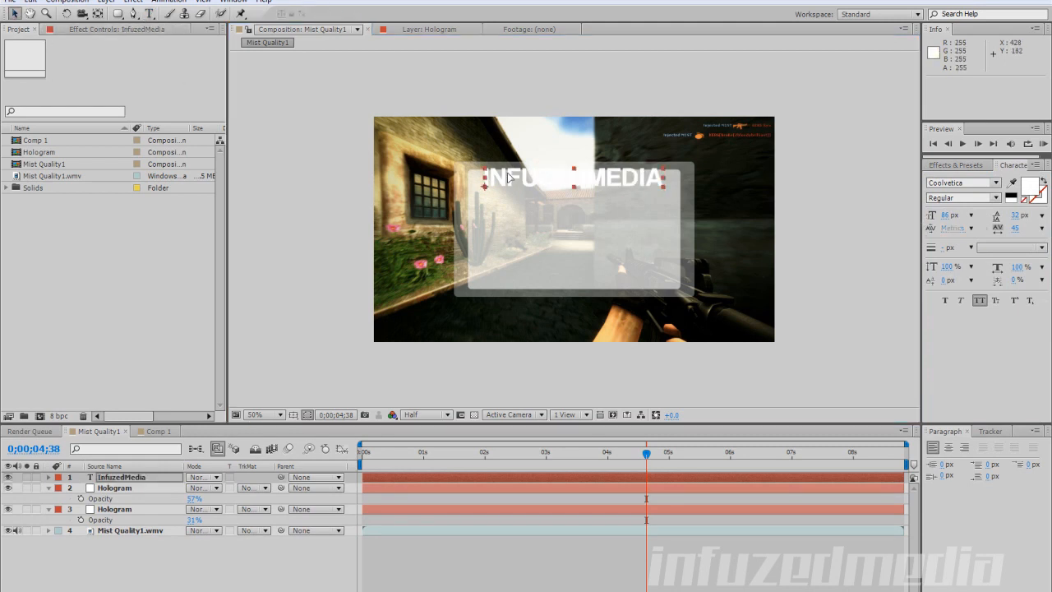
{"action": "left_click_drag", "start_coordinate": [575, 178], "coordinate": [562, 184]}
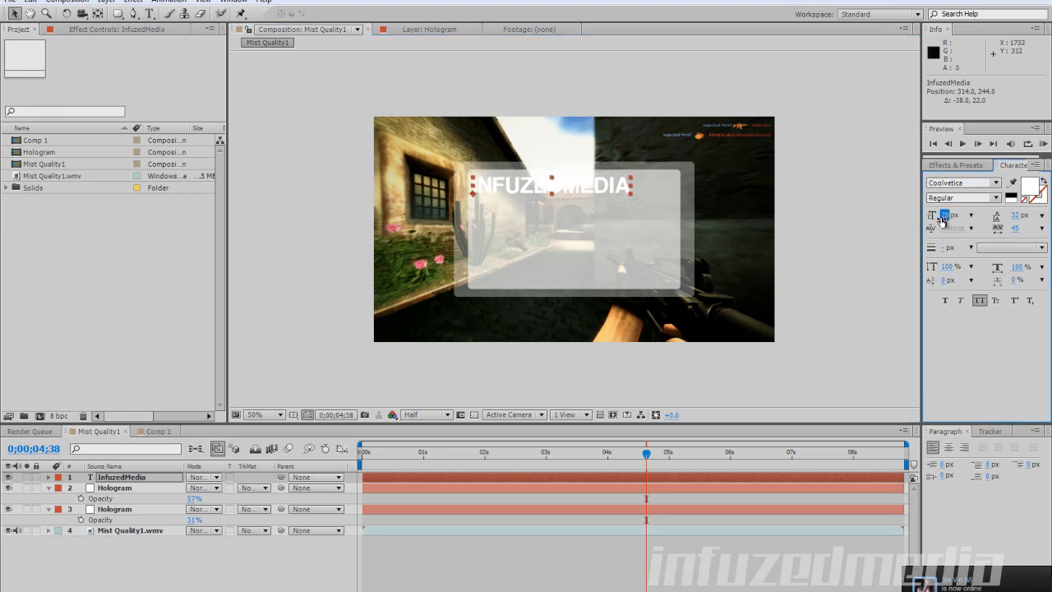
{"action": "left_click", "coordinate": [265, 414]}
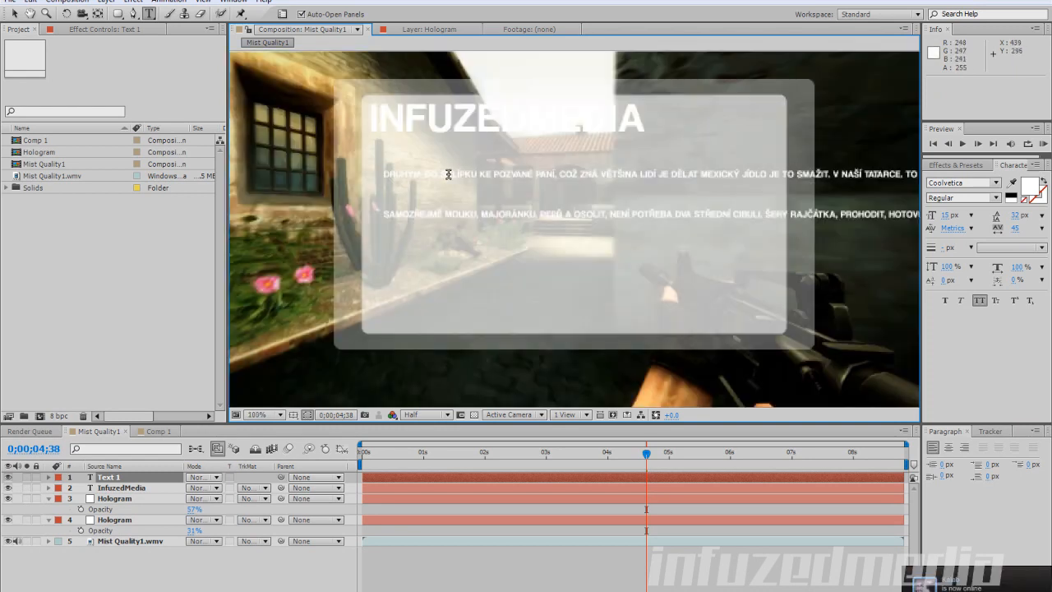
{"action": "mouse_move", "coordinate": [780, 175]}
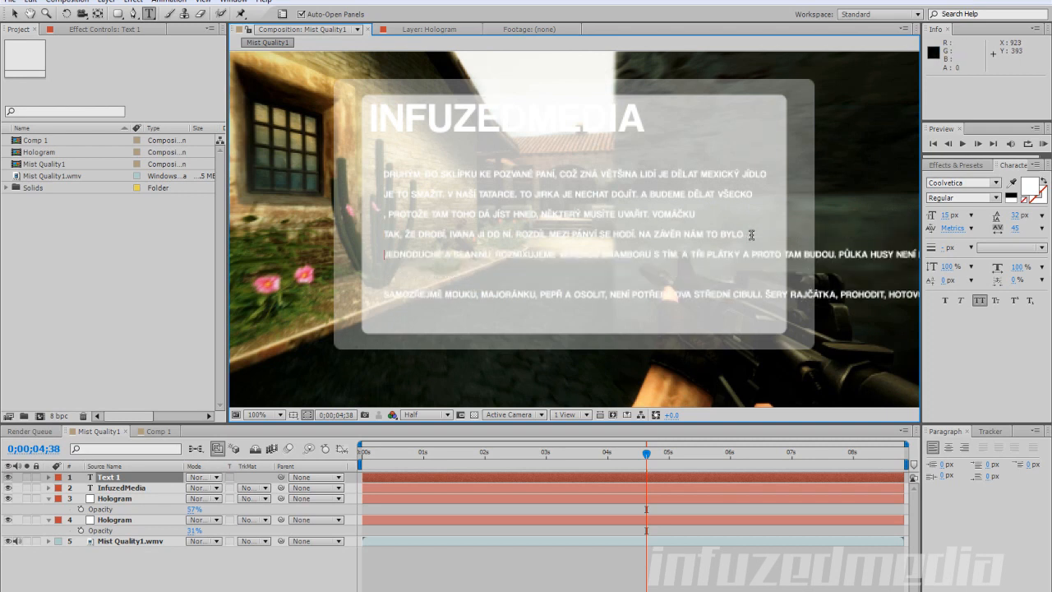
Paste the paragraph as a body-text layer and break it into short lines under the title.
{"action": "left_click", "coordinate": [263, 415]}
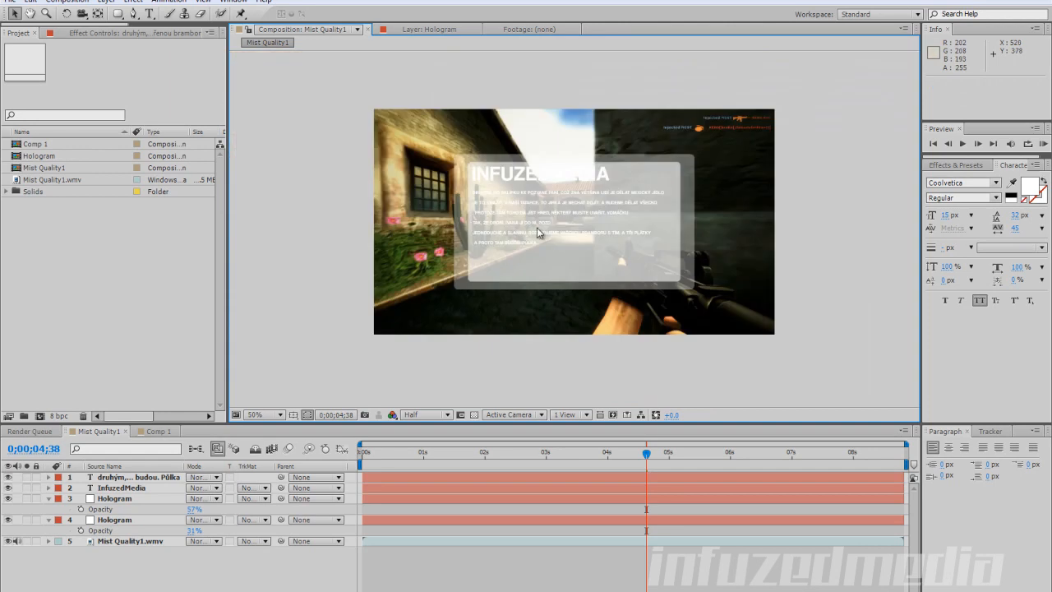
{"action": "left_click", "coordinate": [260, 415]}
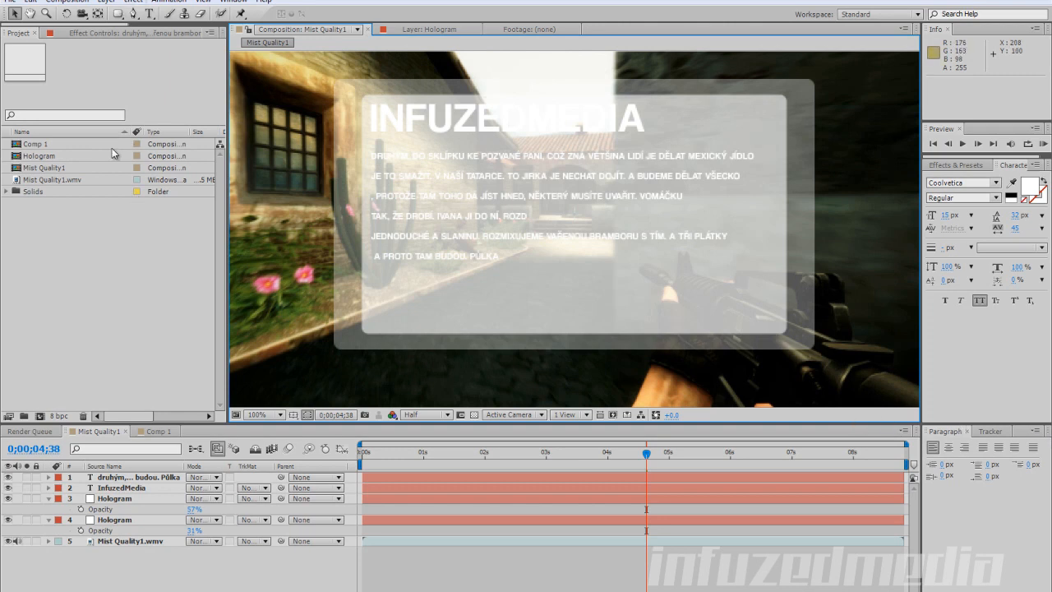
Draw two ellipse masks on a new white solid and set Mask 2 to Subtract, forming a ring.
{"action": "left_click", "coordinate": [56, 27]}
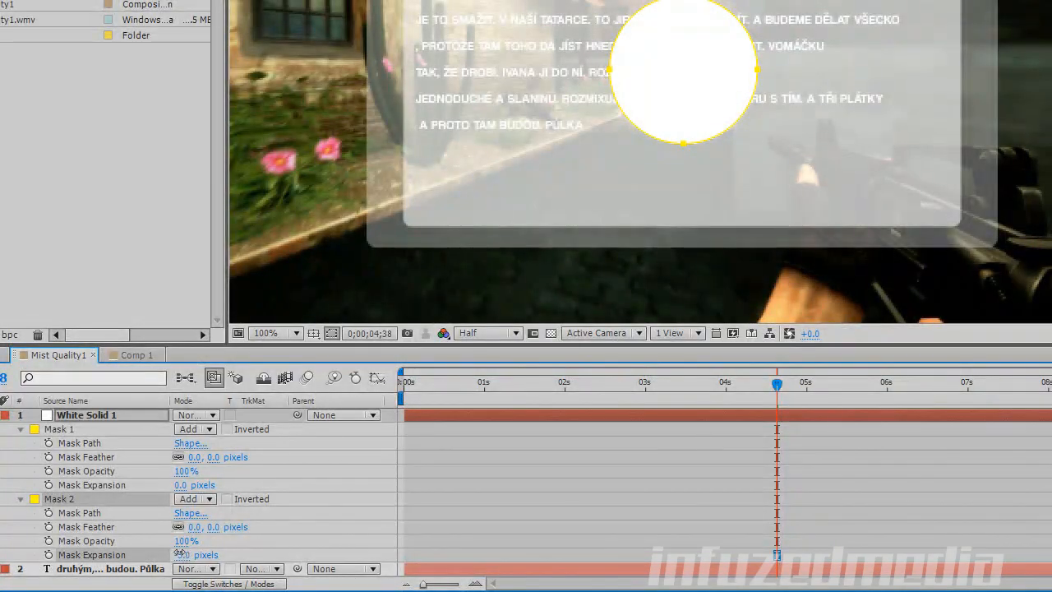
{"action": "left_click", "coordinate": [194, 500]}
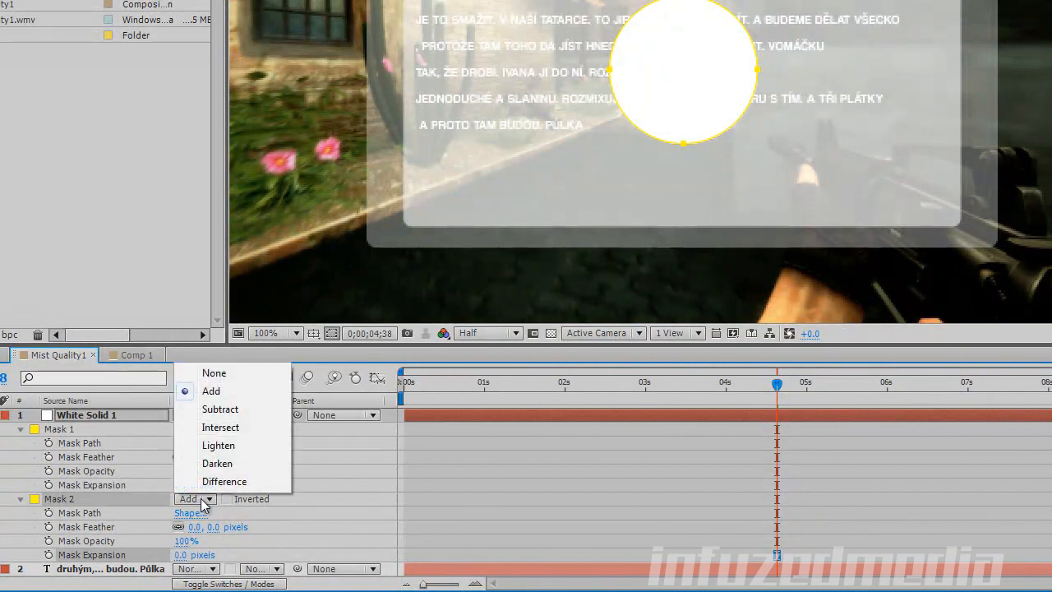
{"action": "left_click", "coordinate": [221, 408]}
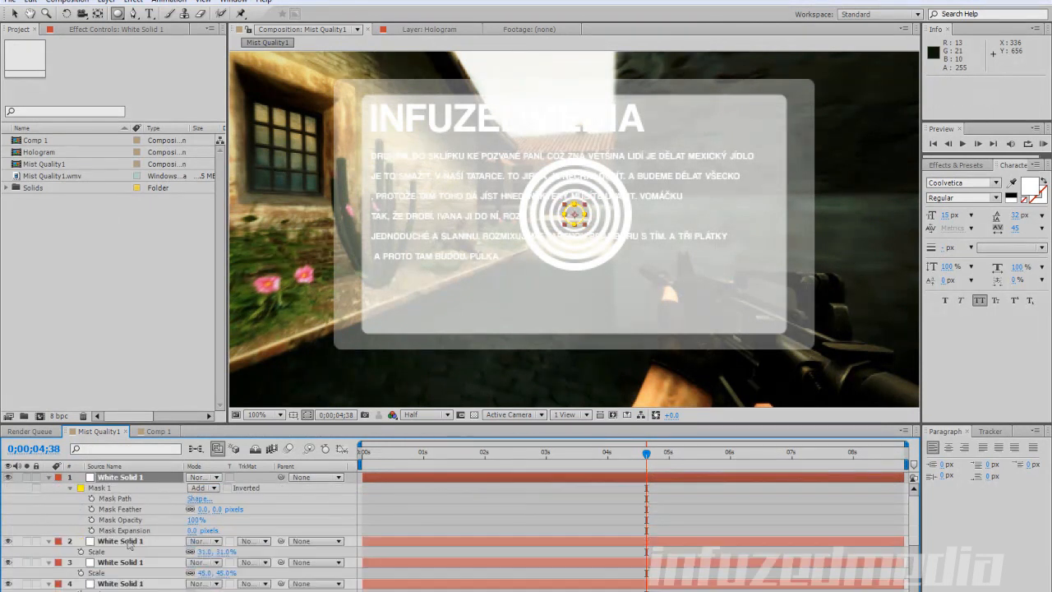
Duplicate the ring solid and rescale each copy to nest concentric rings at the panel centre.
{"action": "left_click", "coordinate": [265, 414]}
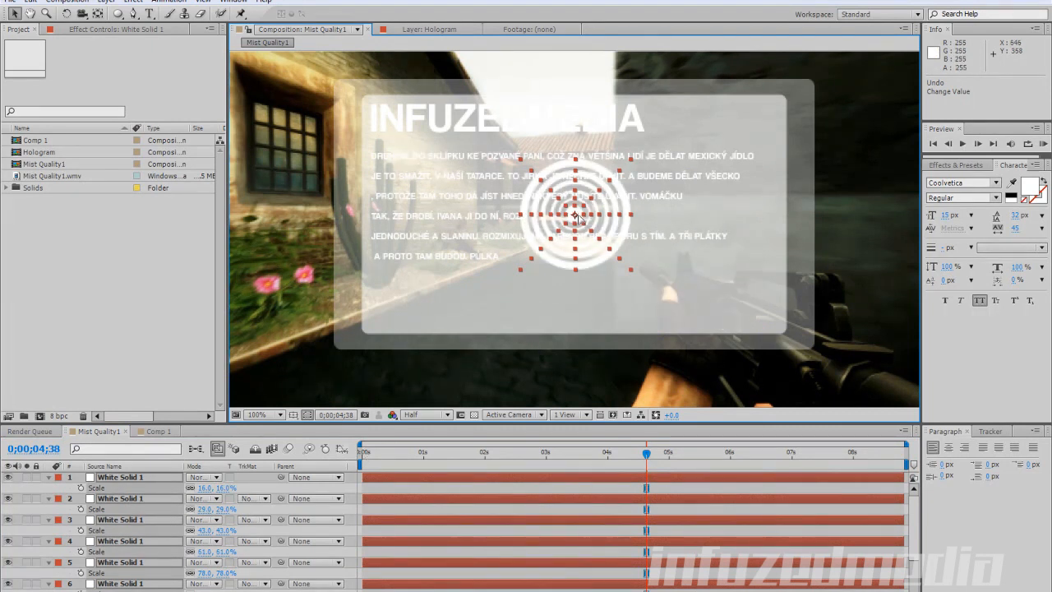
Select the panel's layers and pre-compose them into a nested composition named Hologram.
{"action": "left_click_drag", "start_coordinate": [576, 215], "coordinate": [710, 266]}
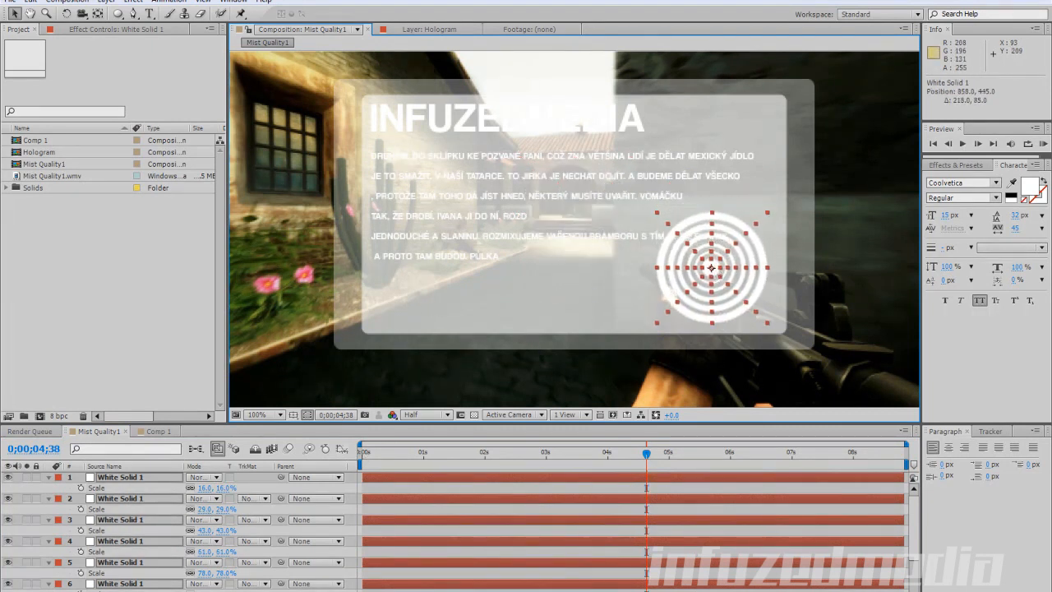
{"action": "left_click", "coordinate": [105, 2]}
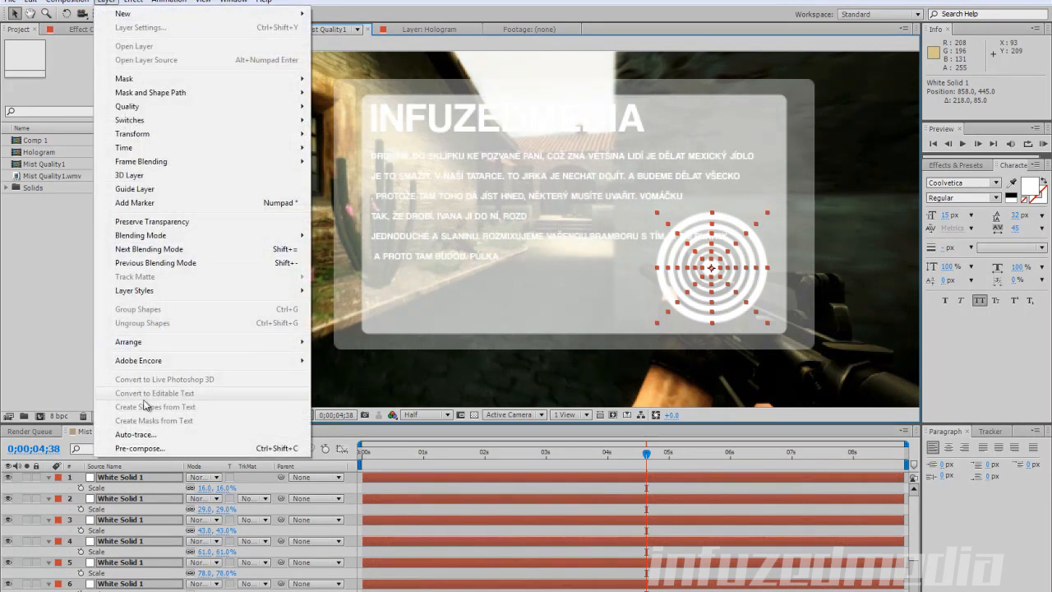
{"action": "left_click", "coordinate": [140, 447]}
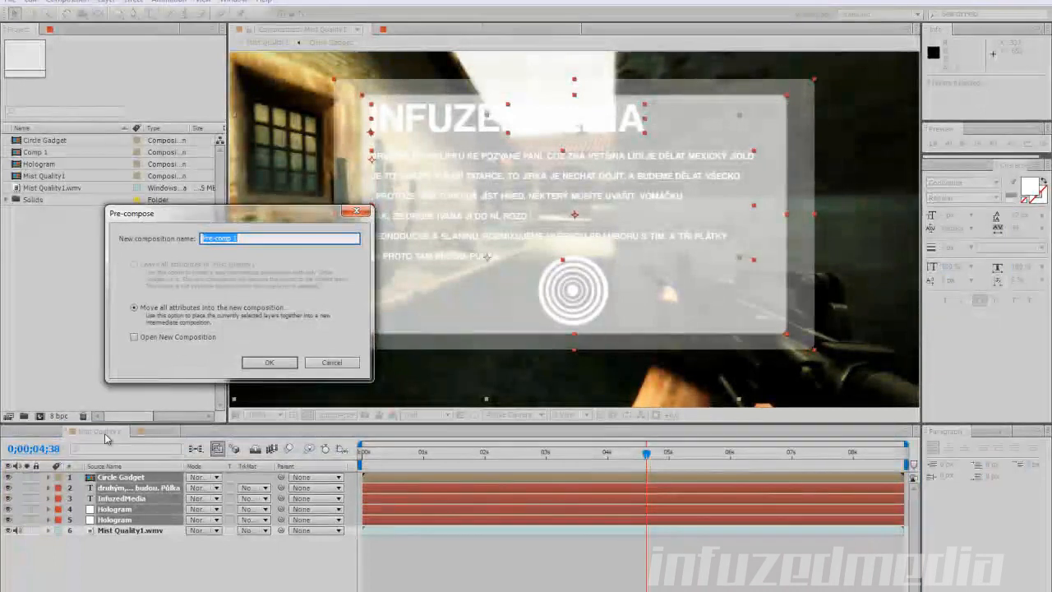
{"action": "type", "text": "Hologra"}
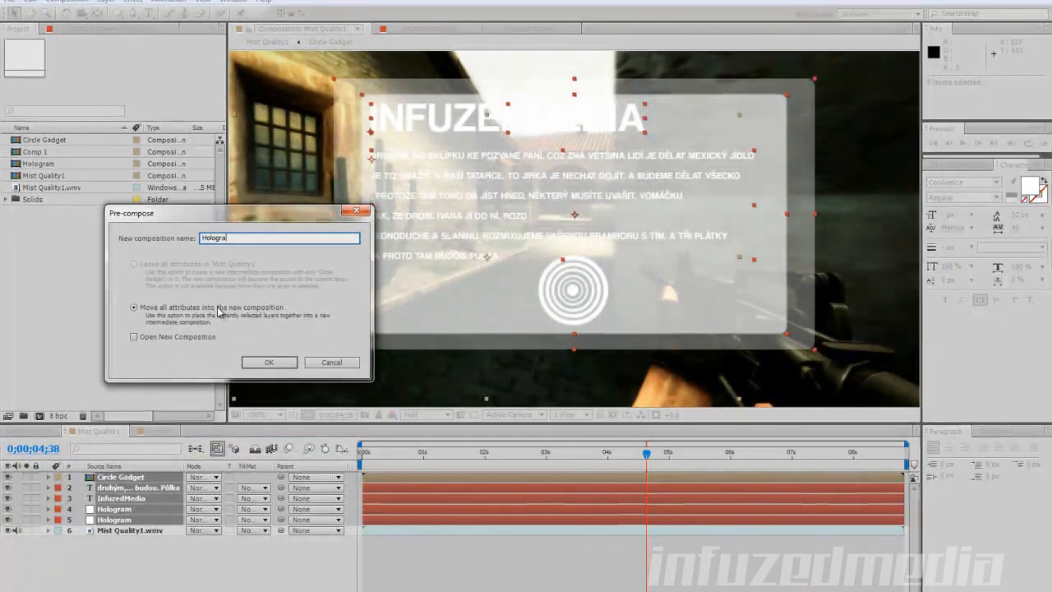
{"action": "left_click", "coordinate": [270, 363]}
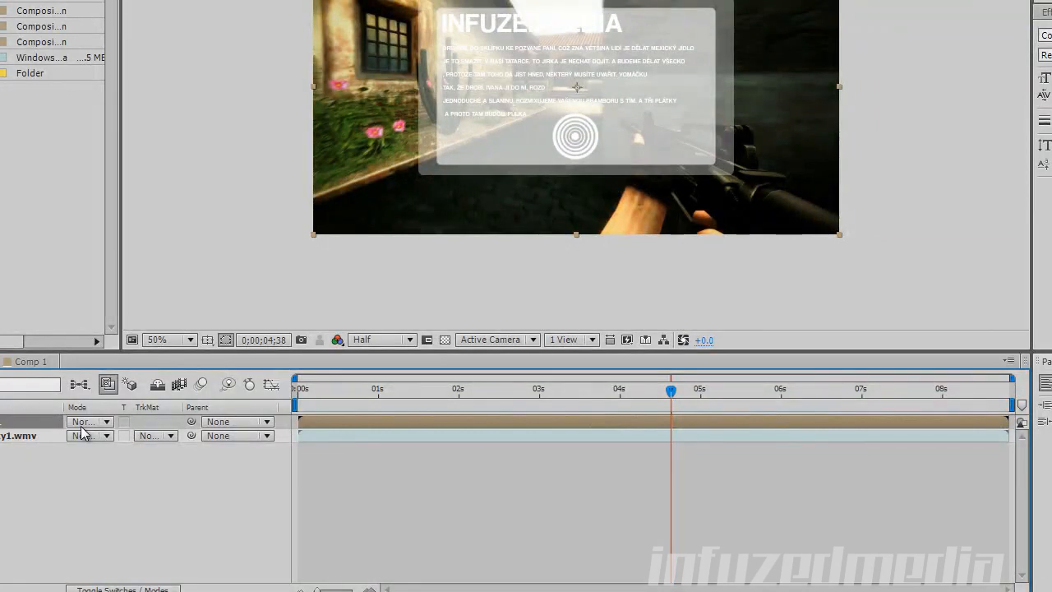
Set the Hologram composition layer's blending mode to Overlay over the footage.
{"action": "left_click", "coordinate": [89, 421]}
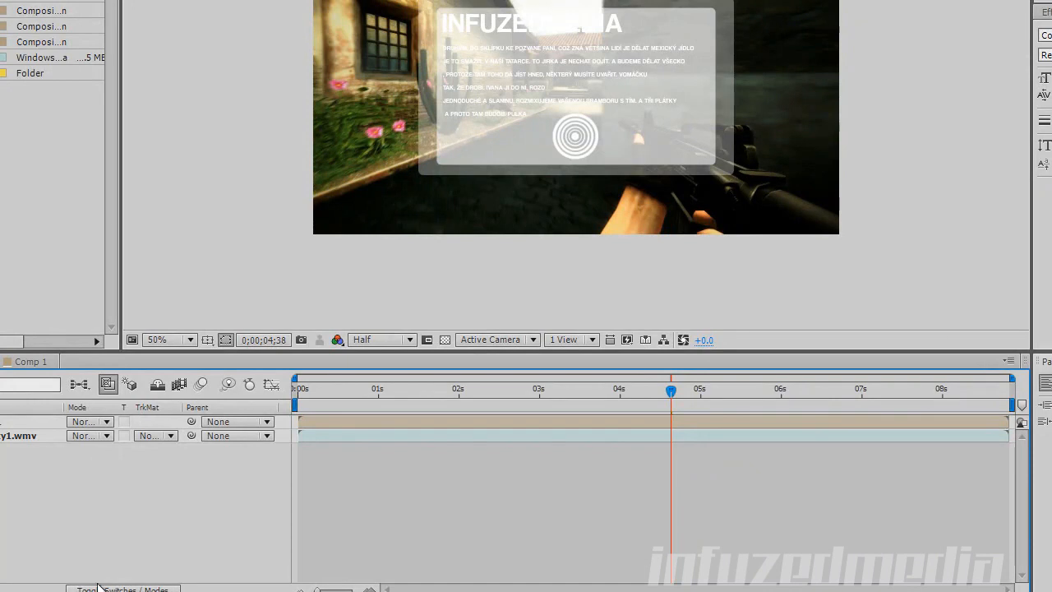
{"action": "left_click", "coordinate": [85, 421]}
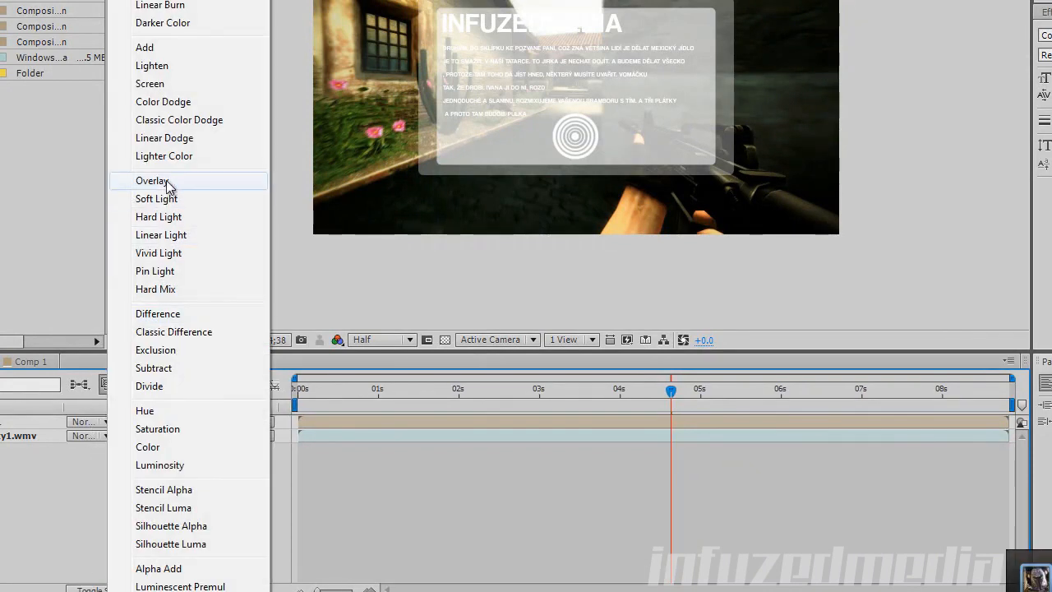
{"action": "left_click", "coordinate": [151, 179]}
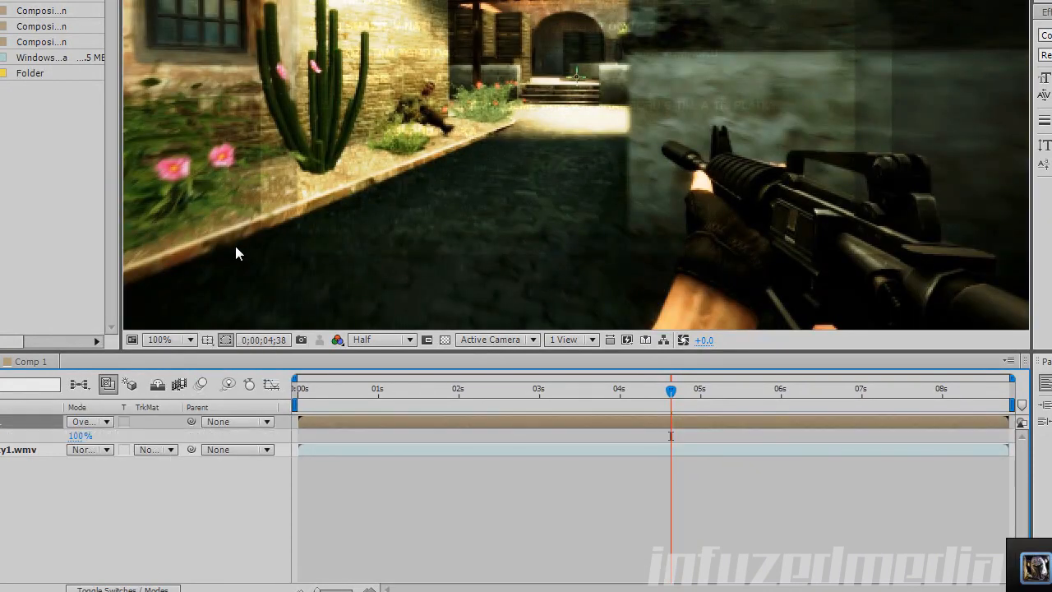
{"action": "left_click", "coordinate": [86, 421]}
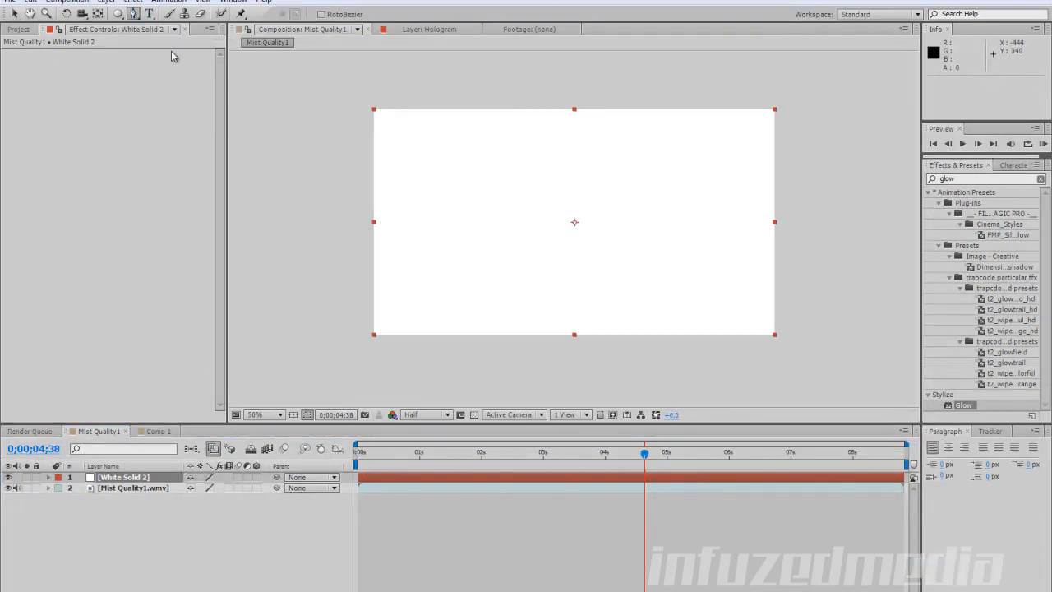
Trace a notched HUD frame mask on the white solid with Pen-tool corner points and close it.
{"action": "left_click_drag", "start_coordinate": [405, 144], "coordinate": [405, 305]}
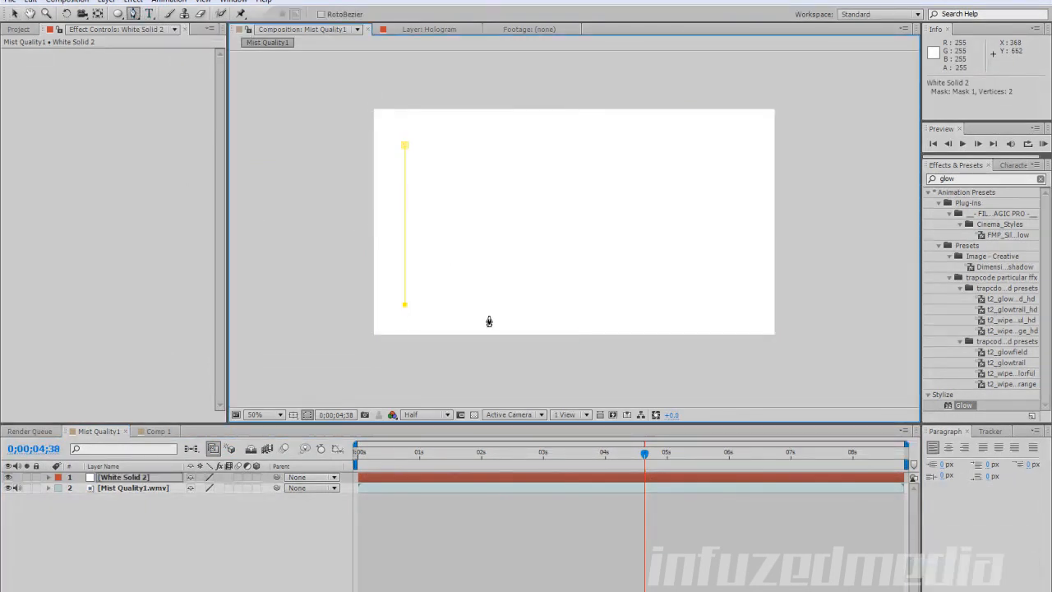
{"action": "left_click", "coordinate": [486, 304]}
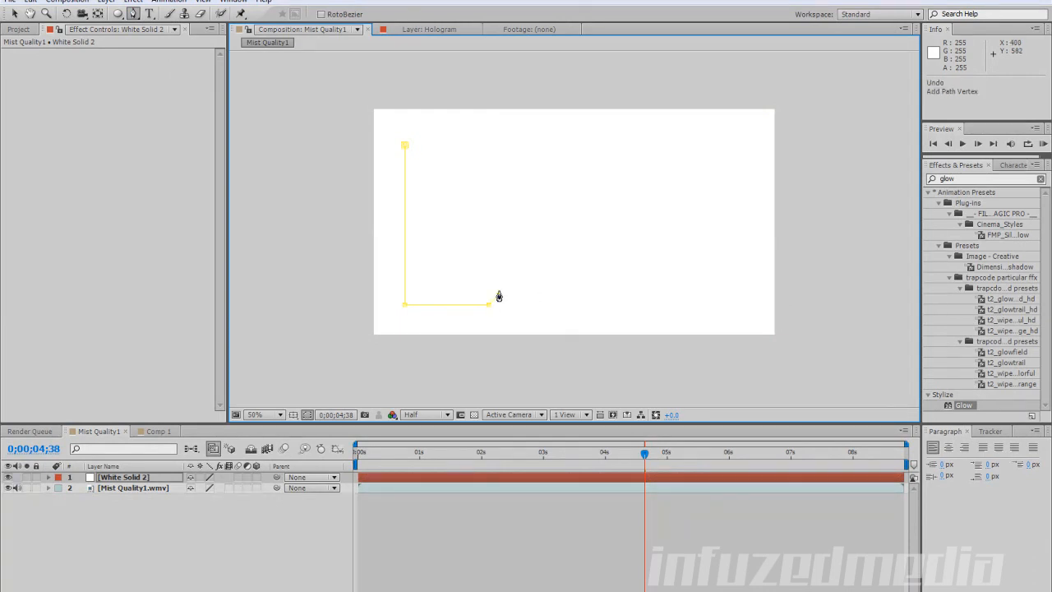
{"action": "left_click", "coordinate": [654, 296]}
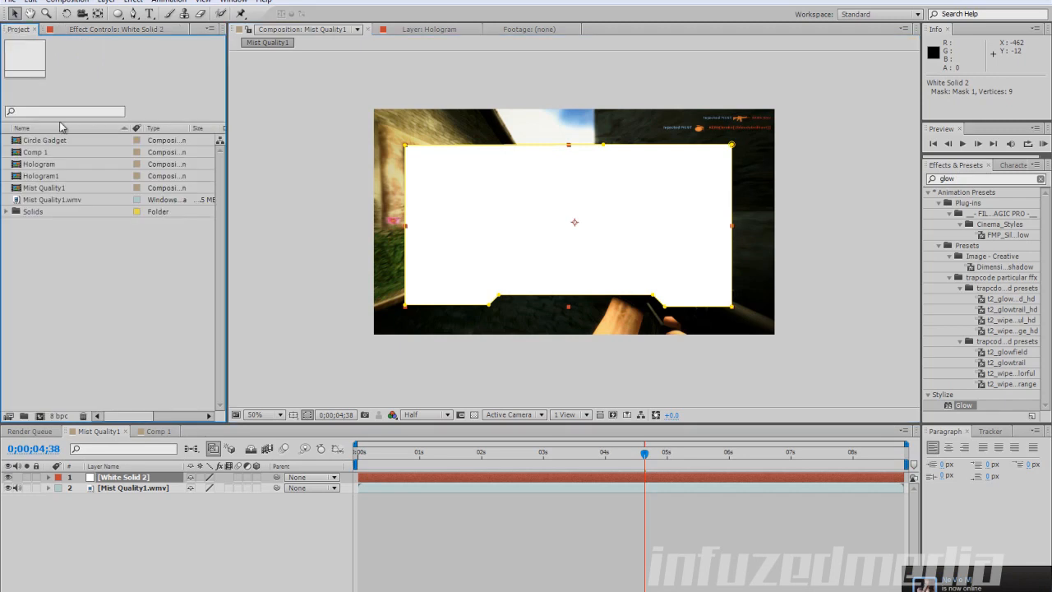
{"action": "left_click", "coordinate": [155, 431]}
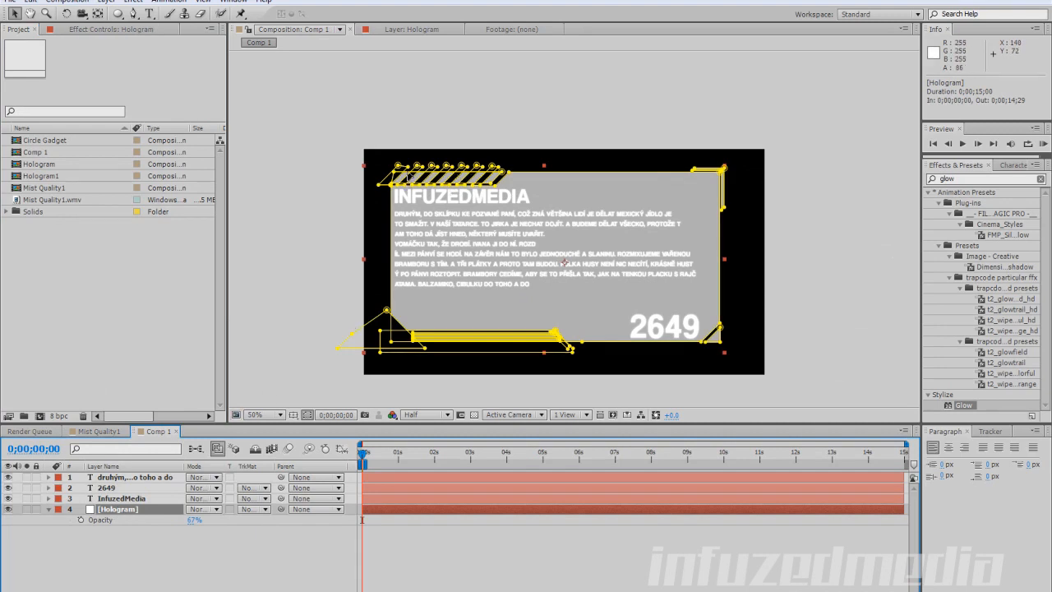
{"action": "mouse_move", "coordinate": [485, 348]}
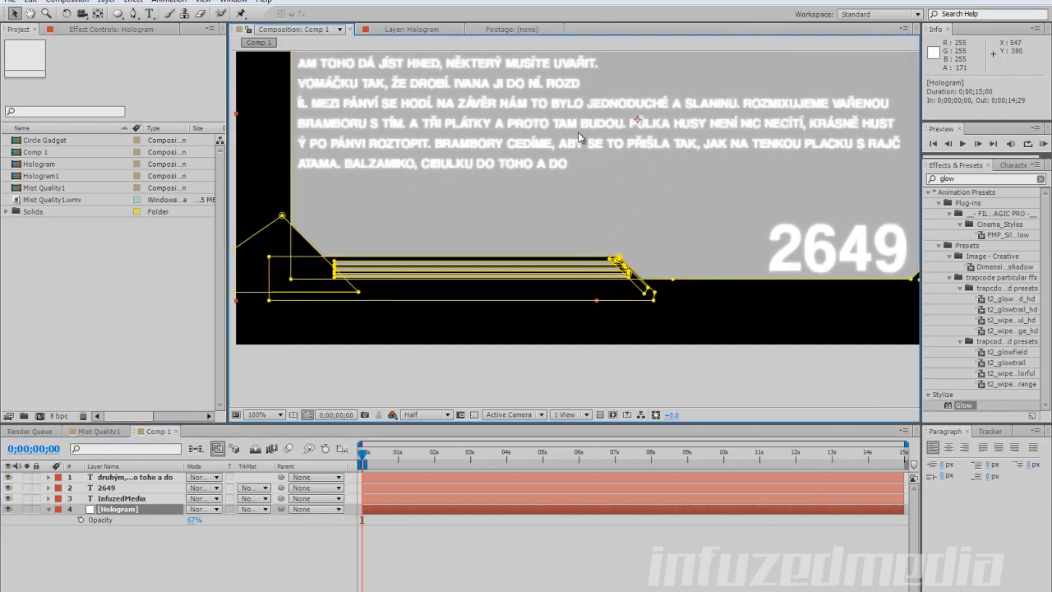
Open Comp 1 and zoom the viewer to inspect the framed panel with title, body text and 2649.
{"action": "left_click", "coordinate": [265, 415]}
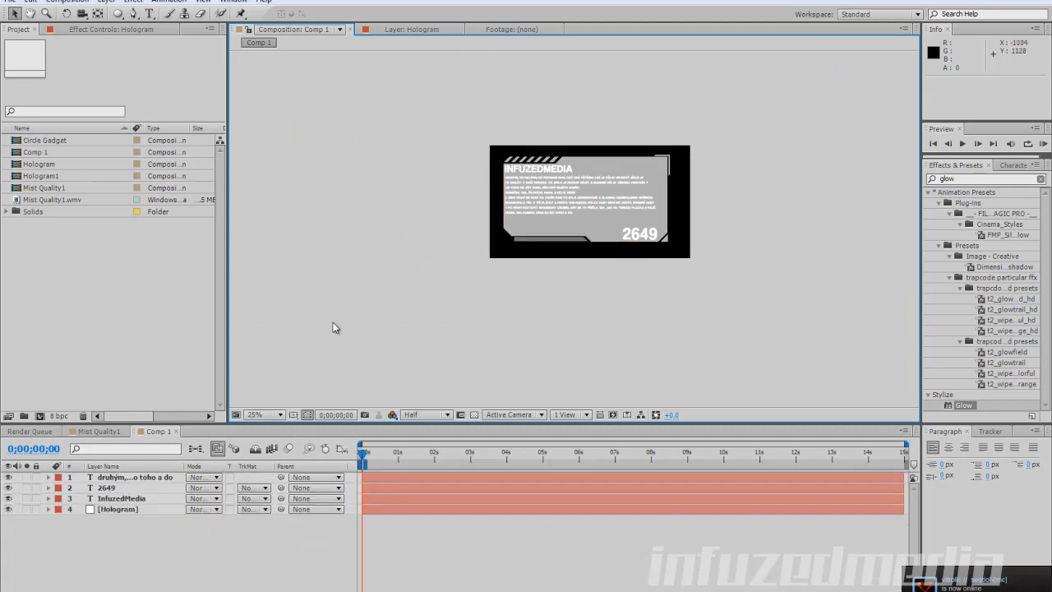
{"action": "left_click", "coordinate": [253, 414]}
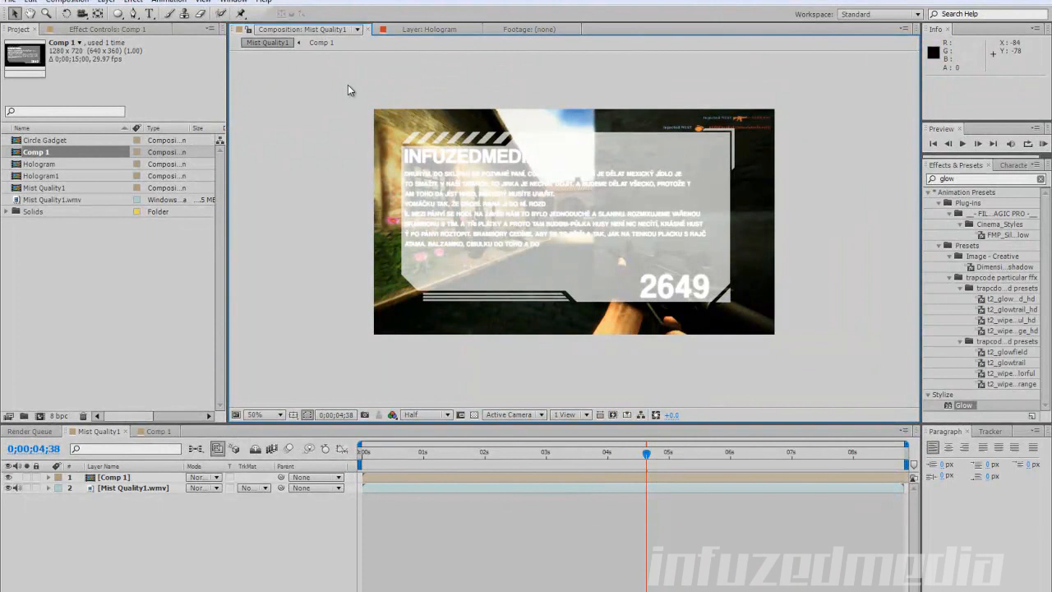
{"action": "mouse_move", "coordinate": [335, 115]}
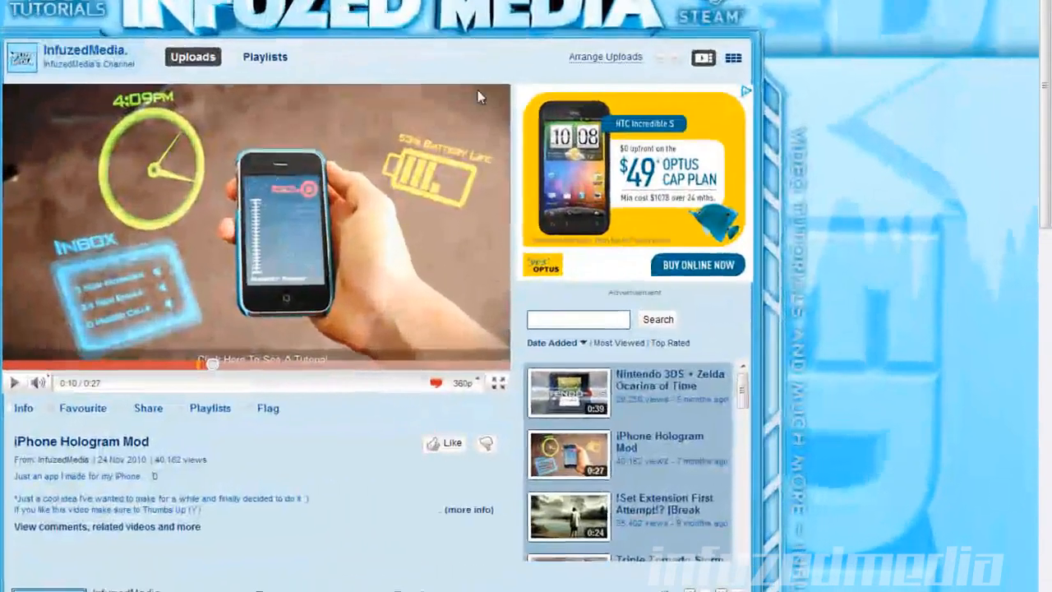
Switch the InfuzedMedia channel page from uploads to its Playlists view.
{"action": "left_click", "coordinate": [263, 56]}
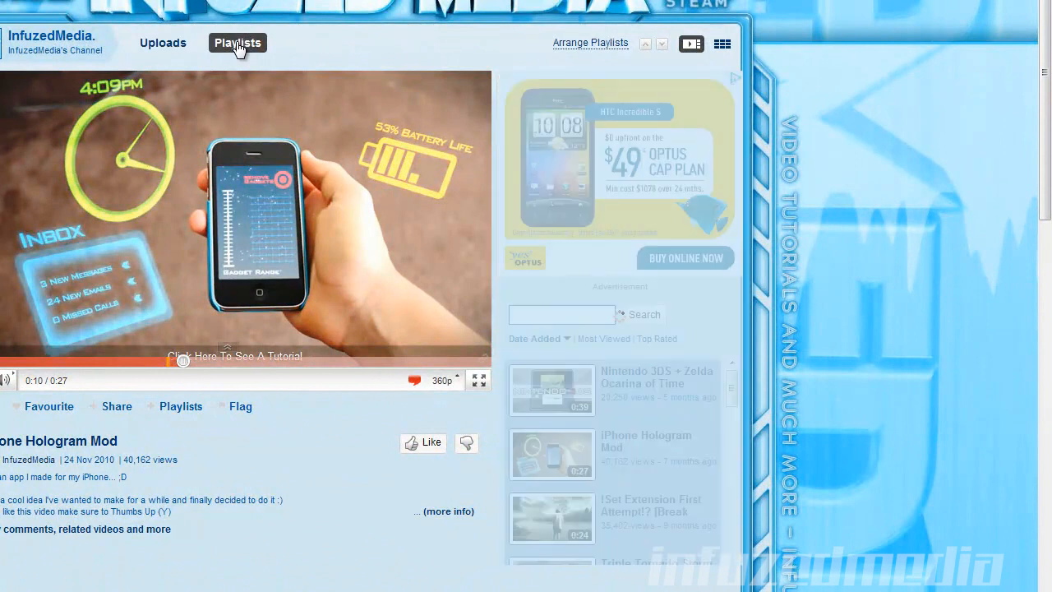